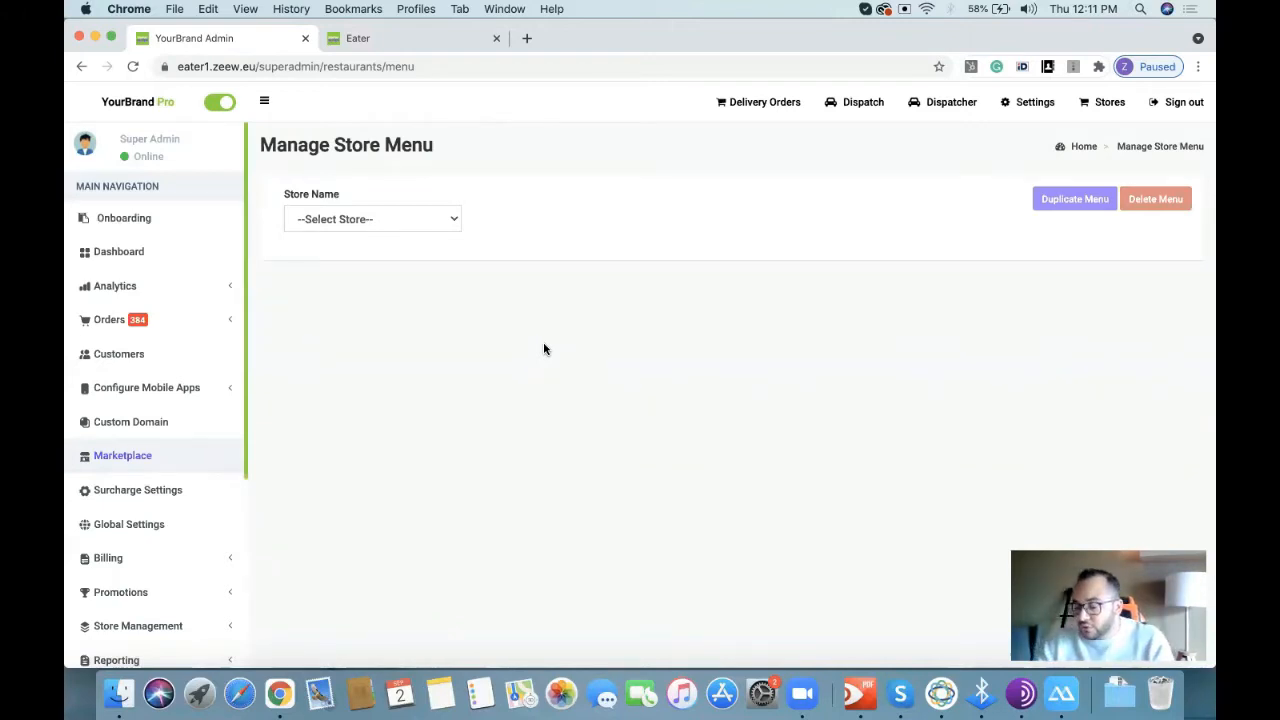
# Step: Select Sushirito from the Store Name dropdown to load its menu categories
pyautogui.click(372, 218)
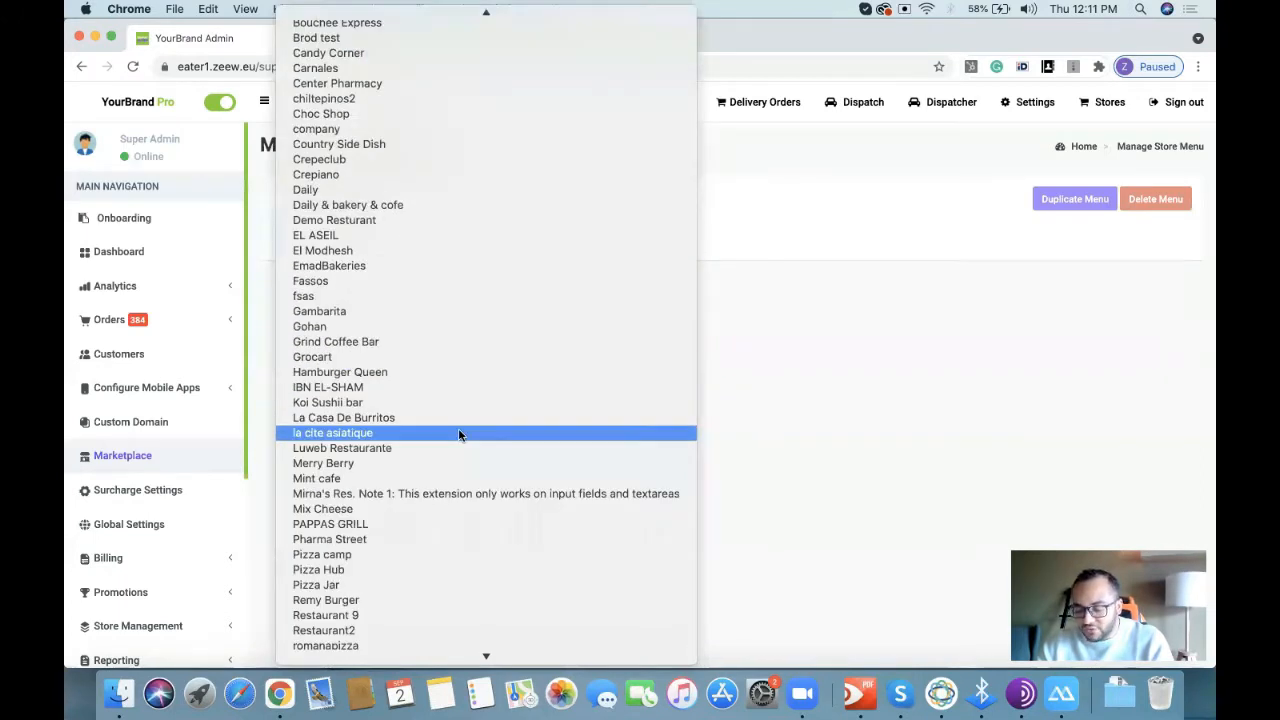
pyautogui.scroll(-3)
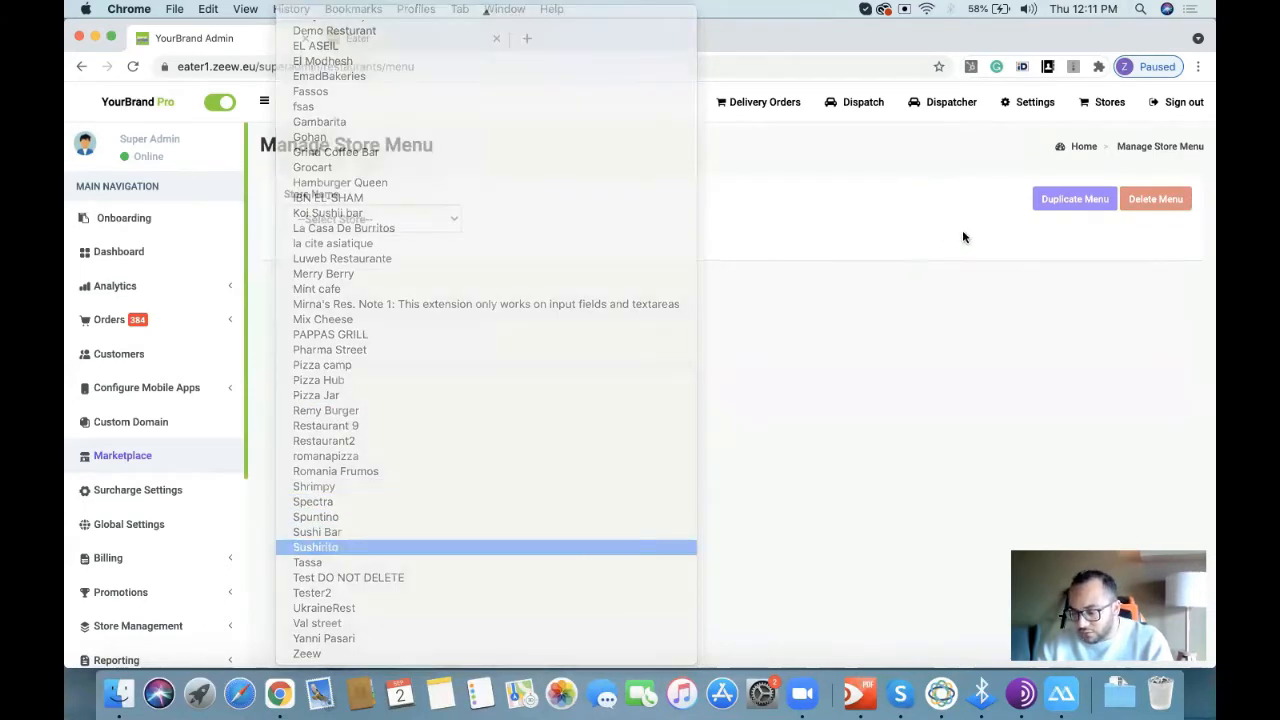
pyautogui.click(315, 547)
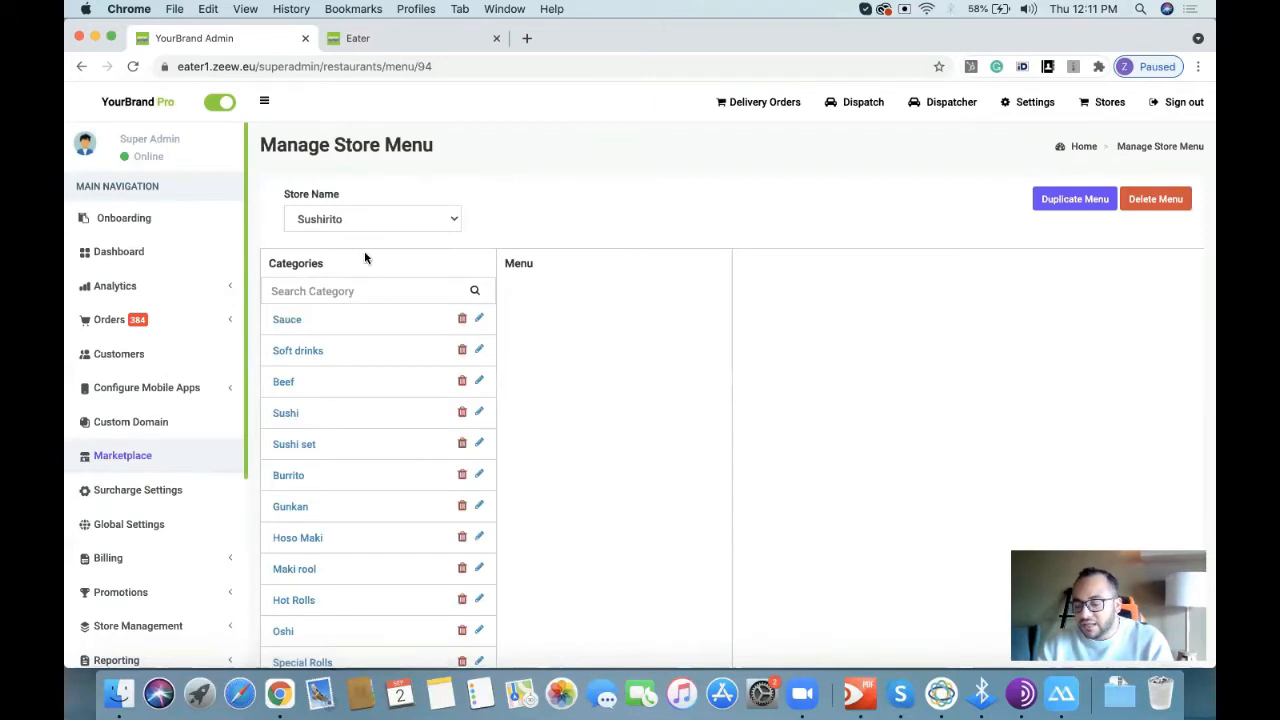
# Step: Select the Sushi category to list its menu items, including abc
pyautogui.scroll(-3)
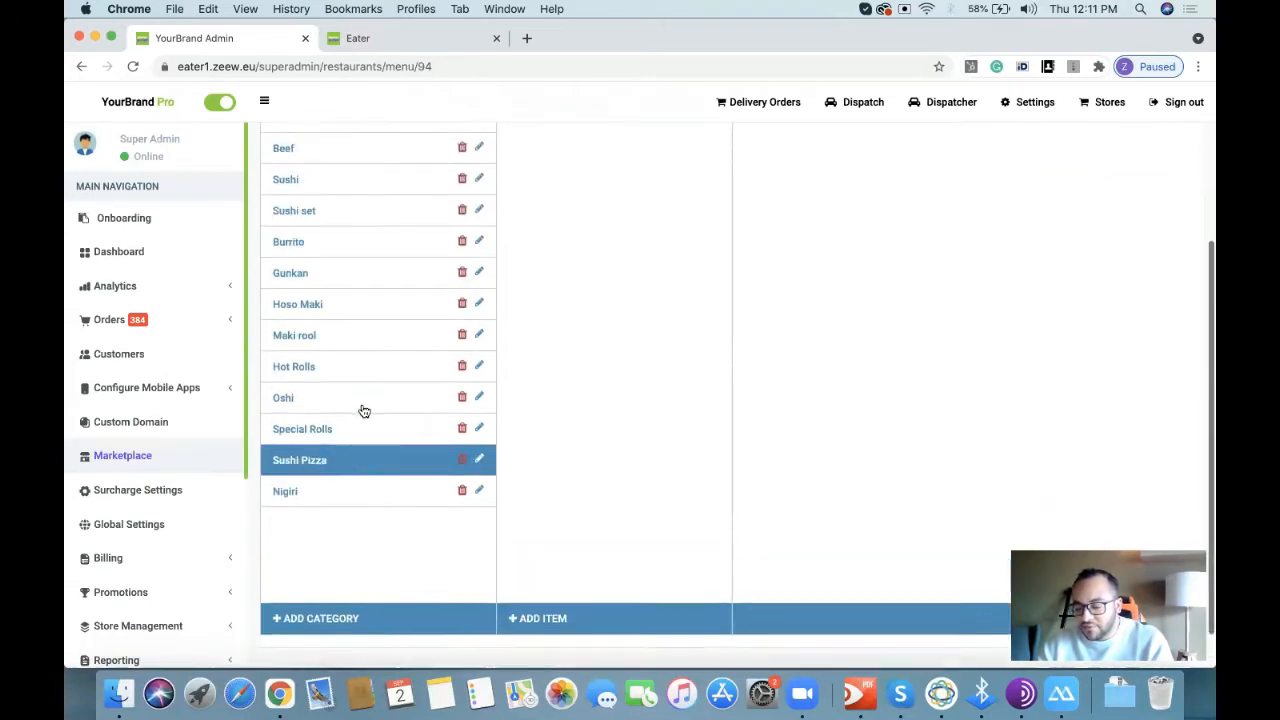
pyautogui.scroll(3)
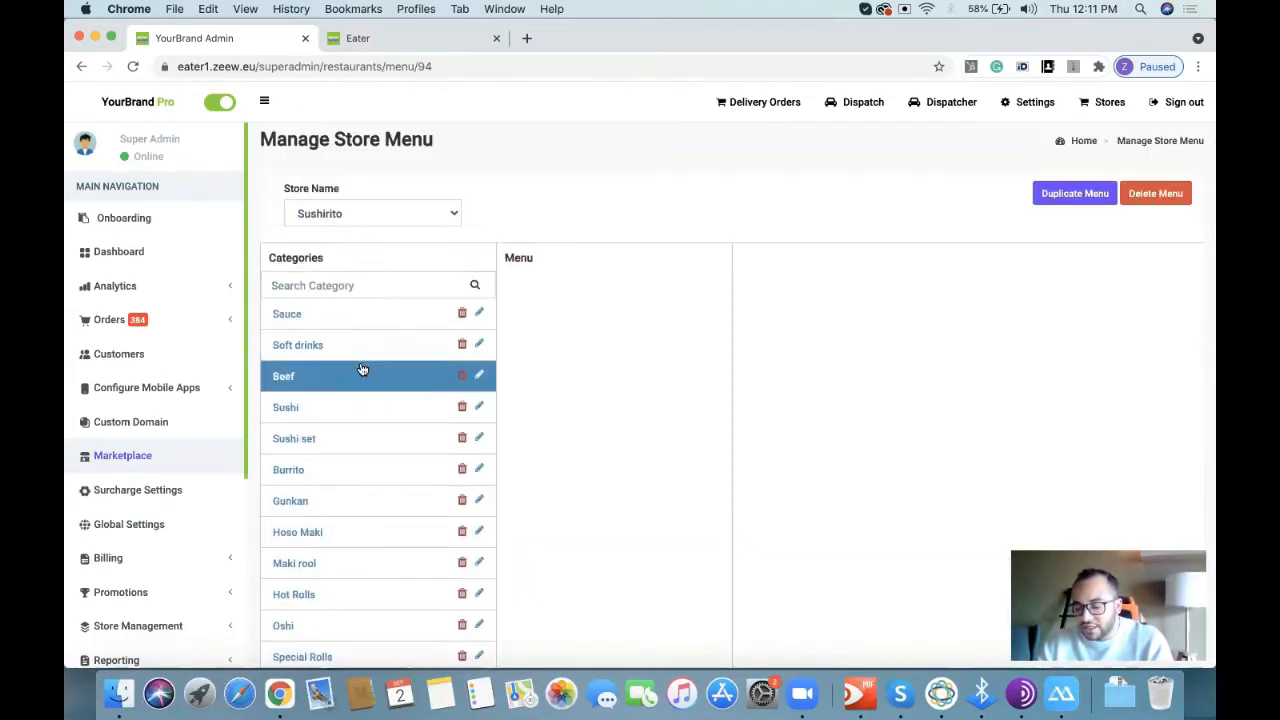
pyautogui.click(285, 407)
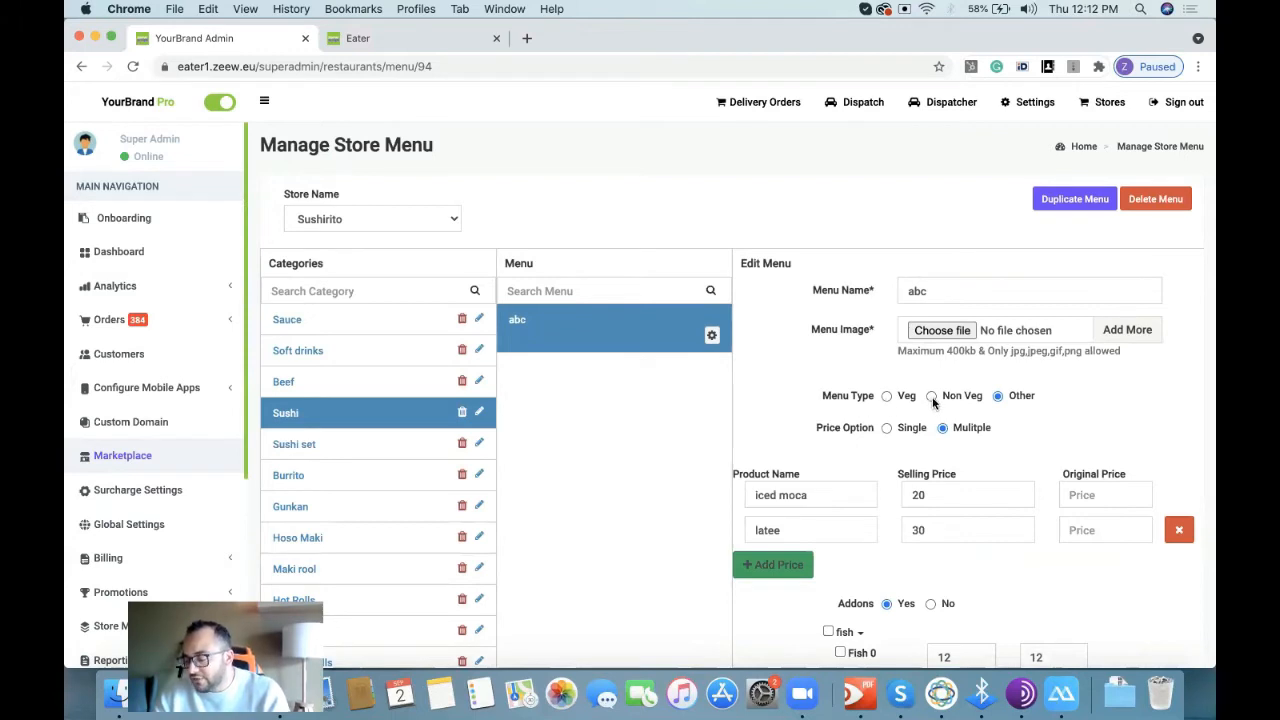
pyautogui.scroll(-3)
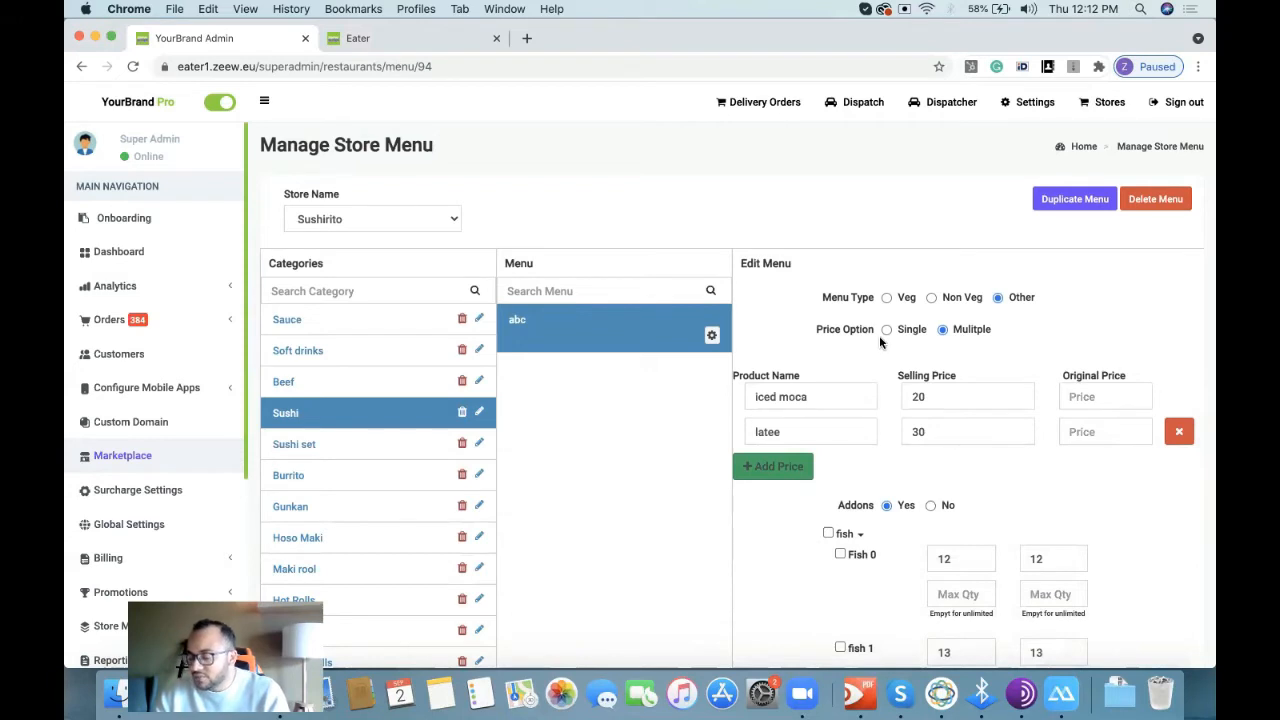
pyautogui.moveTo(884, 356)
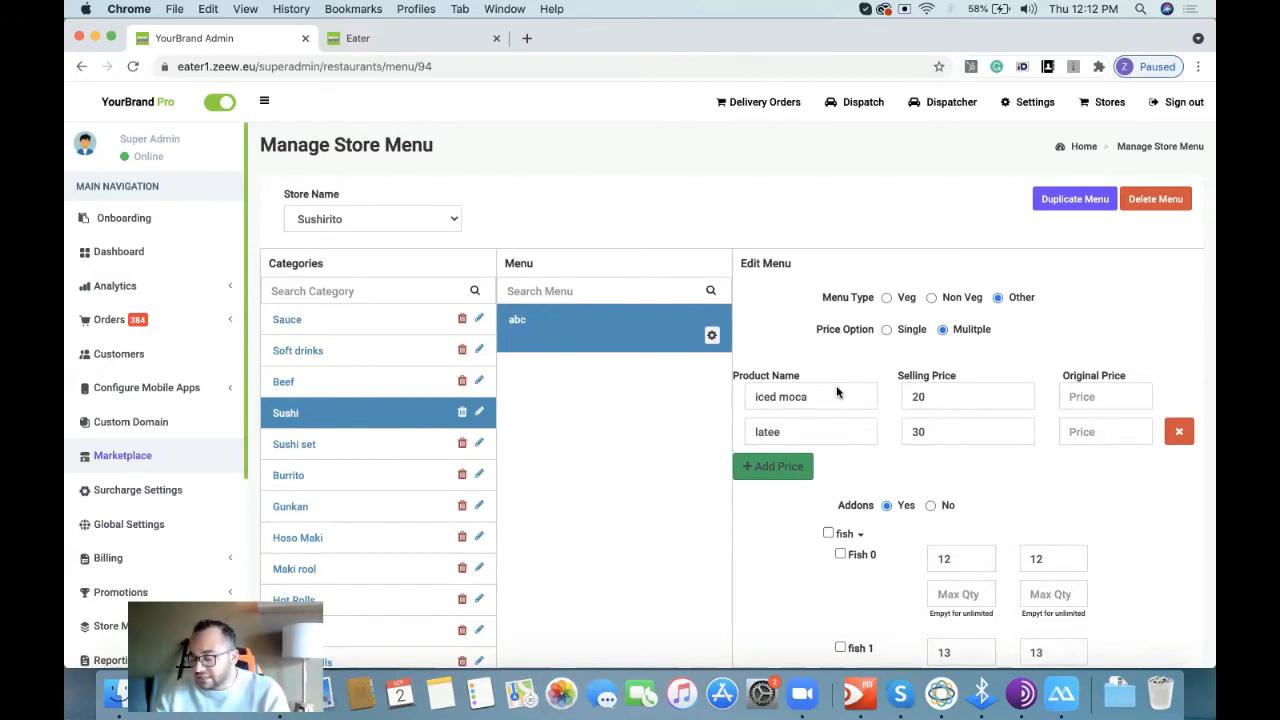
pyautogui.moveTo(813, 431)
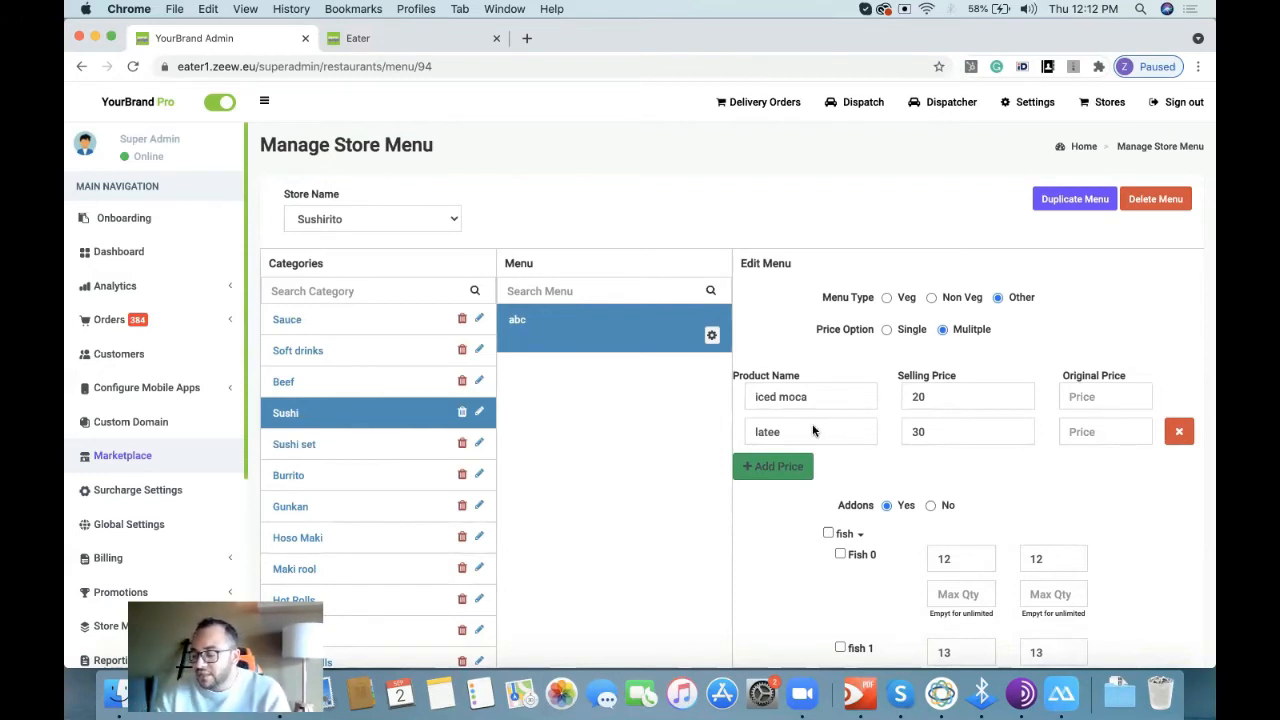
pyautogui.moveTo(824, 416)
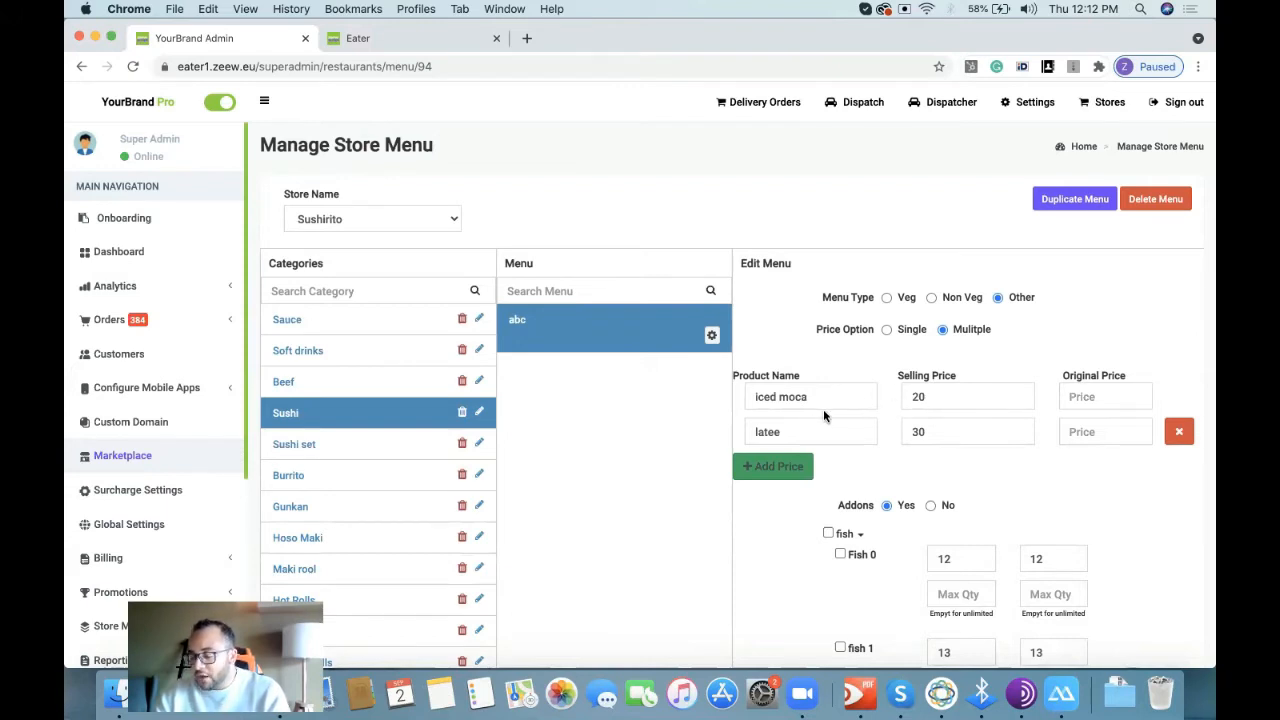
pyautogui.moveTo(897, 415)
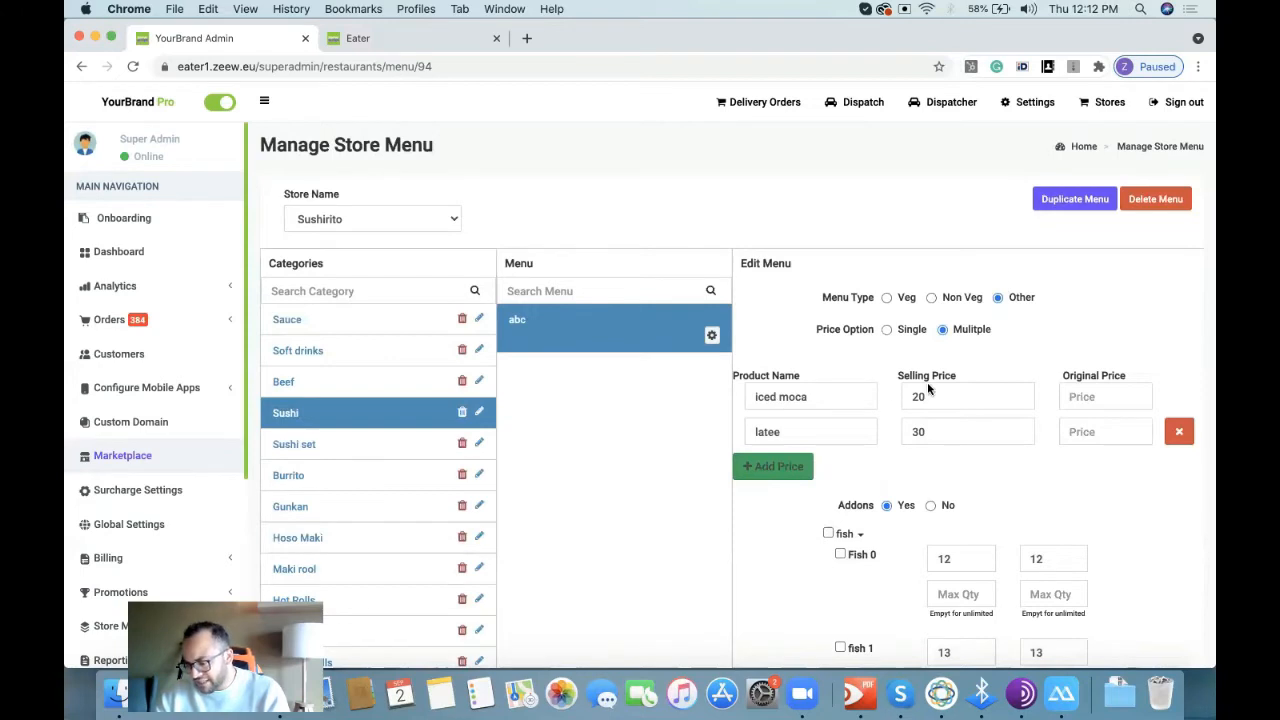
pyautogui.moveTo(1062, 398)
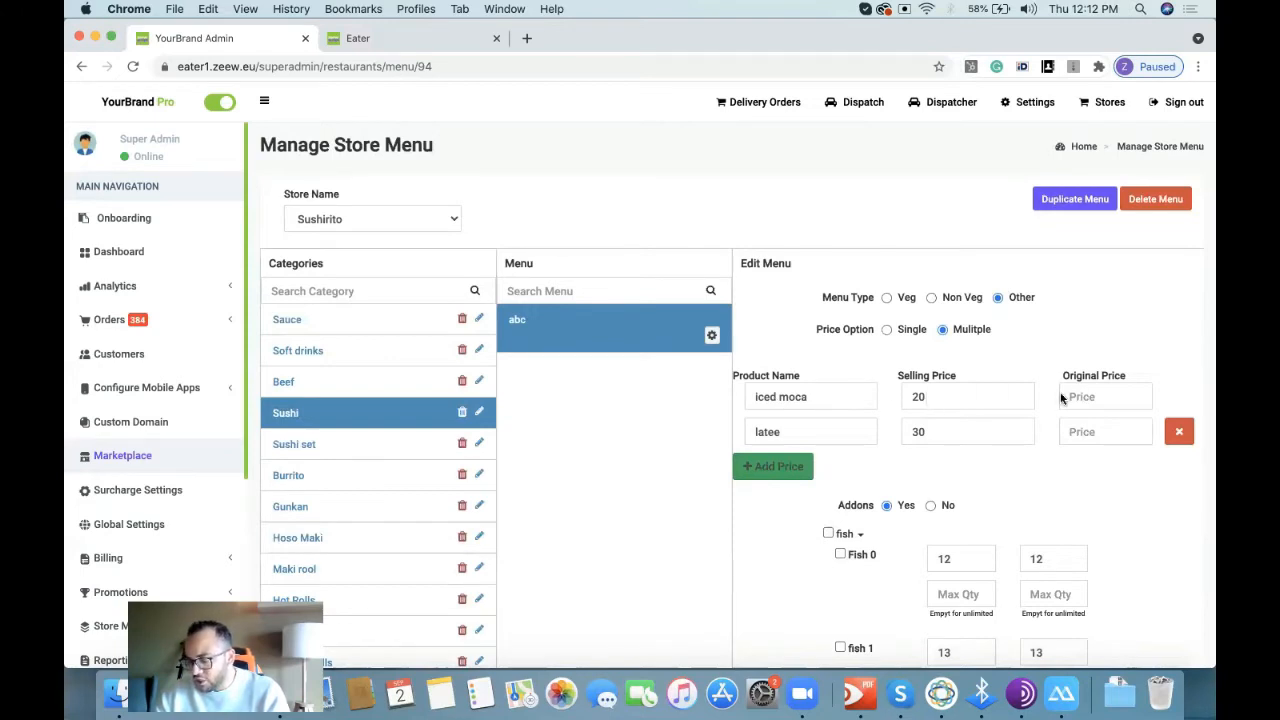
pyautogui.moveTo(923, 391)
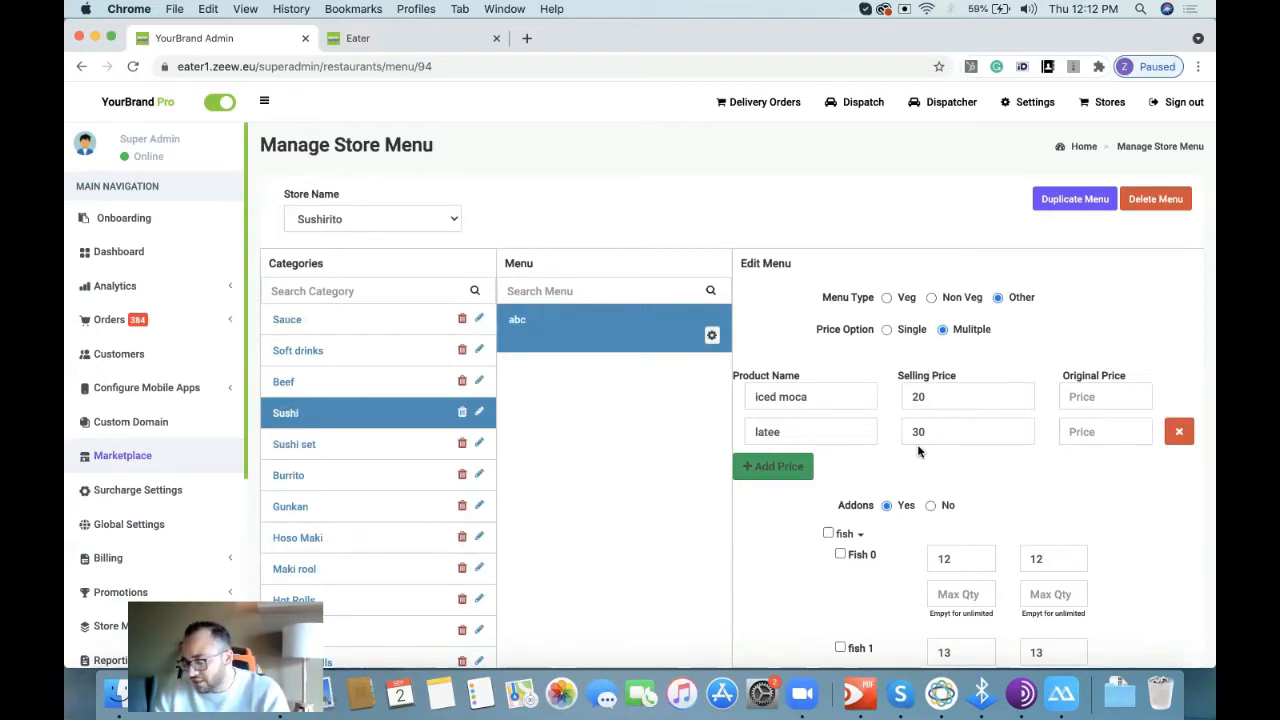
pyautogui.scroll(-3)
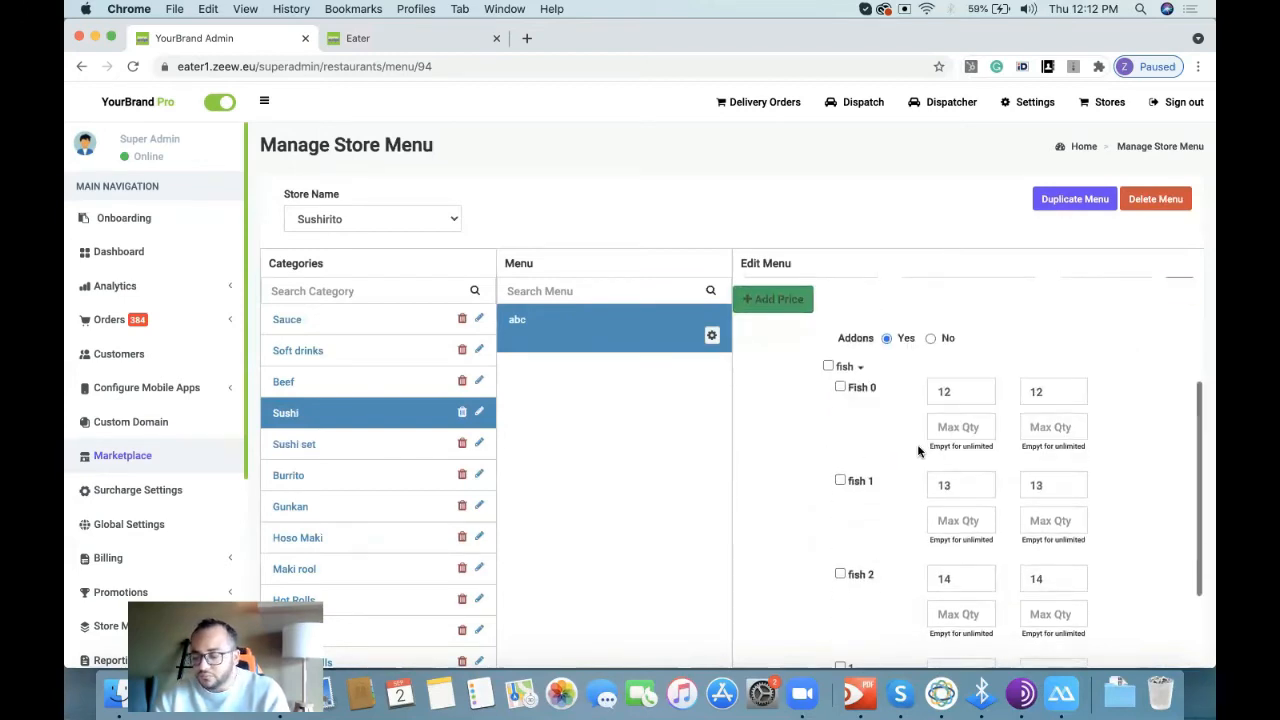
pyautogui.moveTo(908, 464)
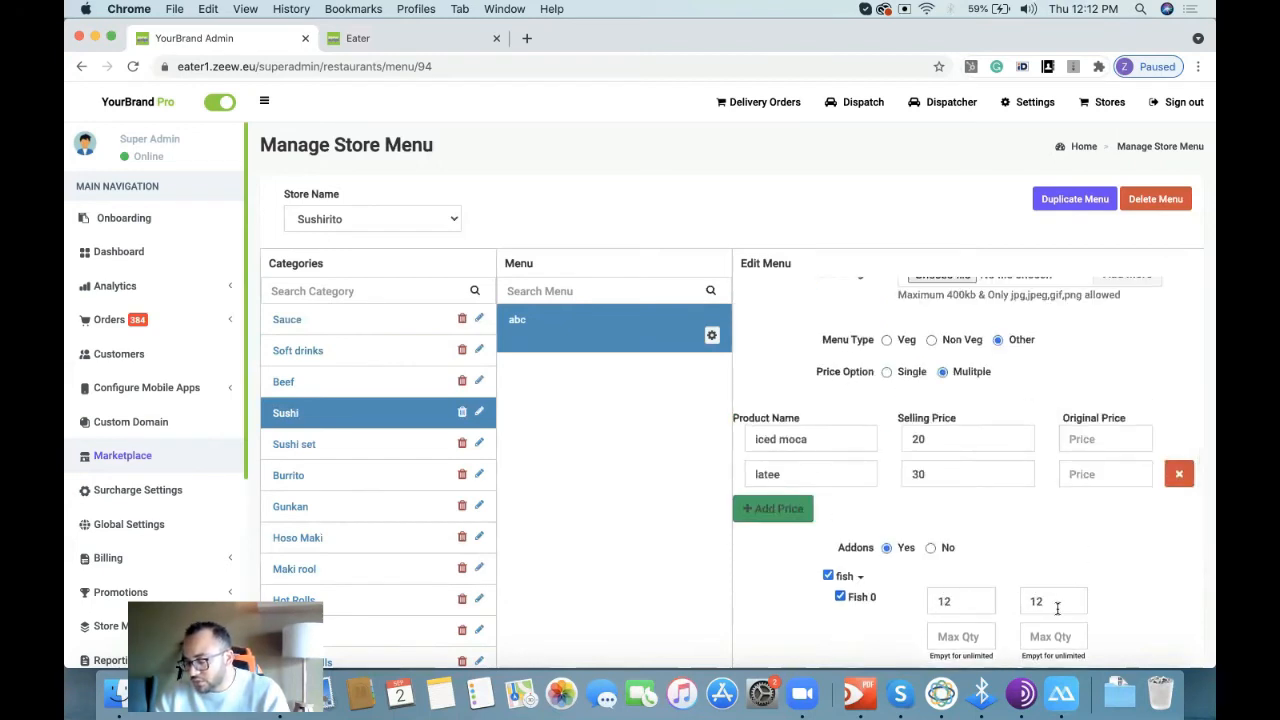
# Step: Scroll through the Addons list to find the fish options and Sauce
pyautogui.scroll(-3)
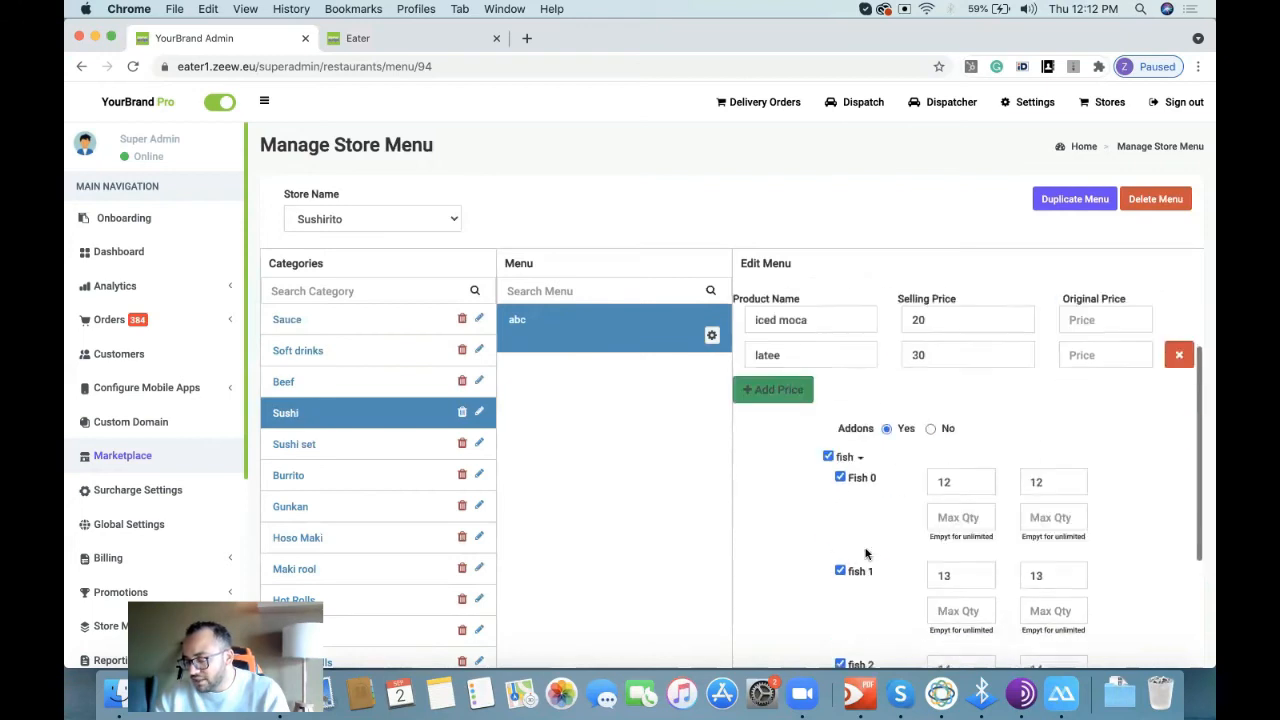
pyautogui.scroll(-3)
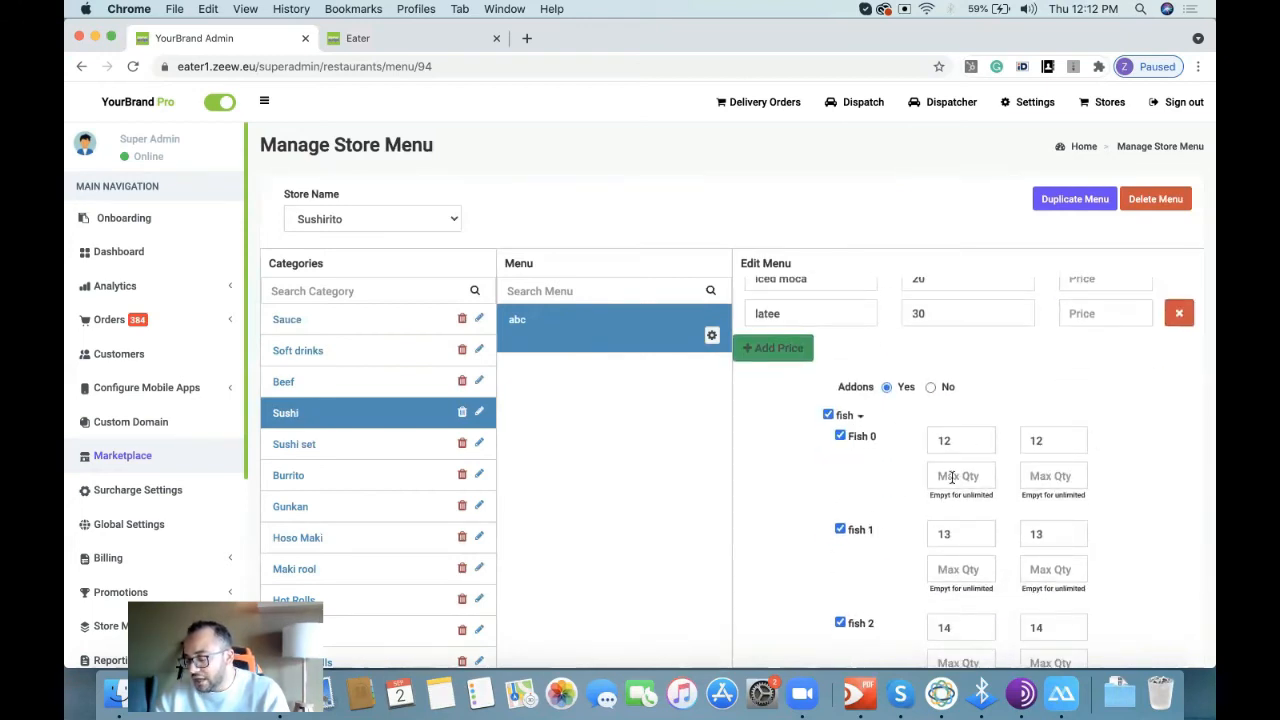
pyautogui.scroll(3)
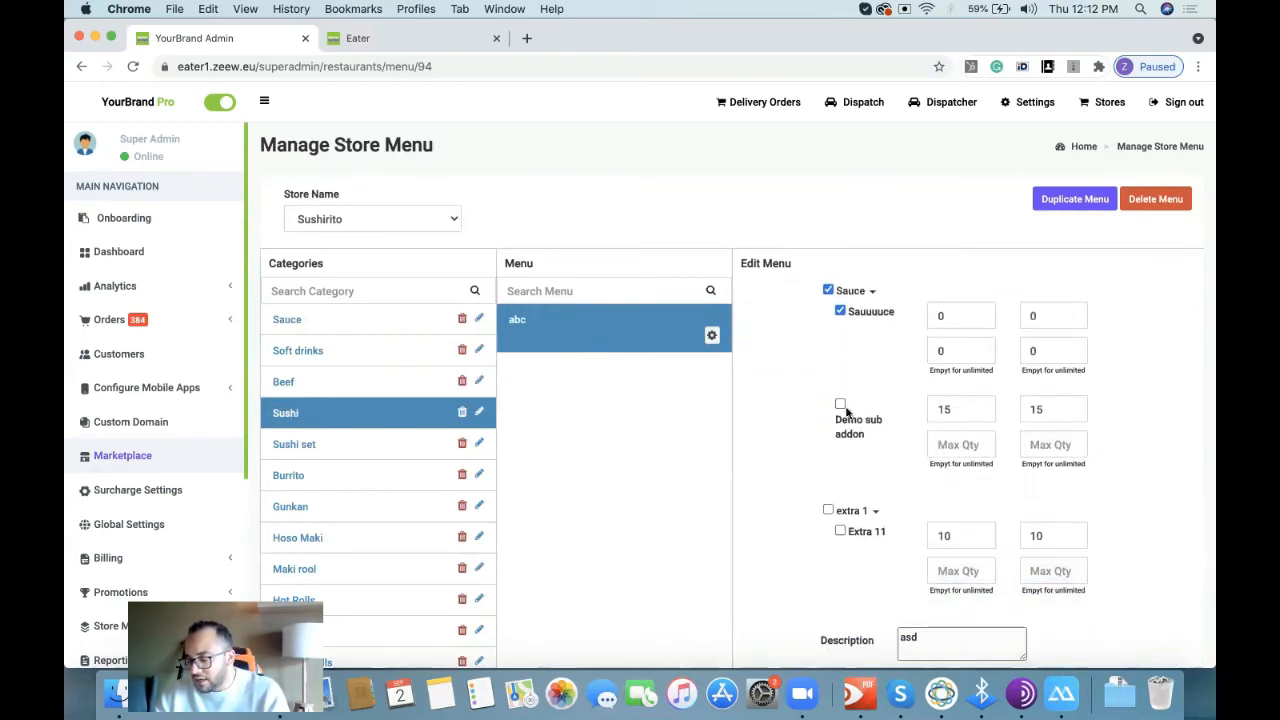
pyautogui.scroll(-3)
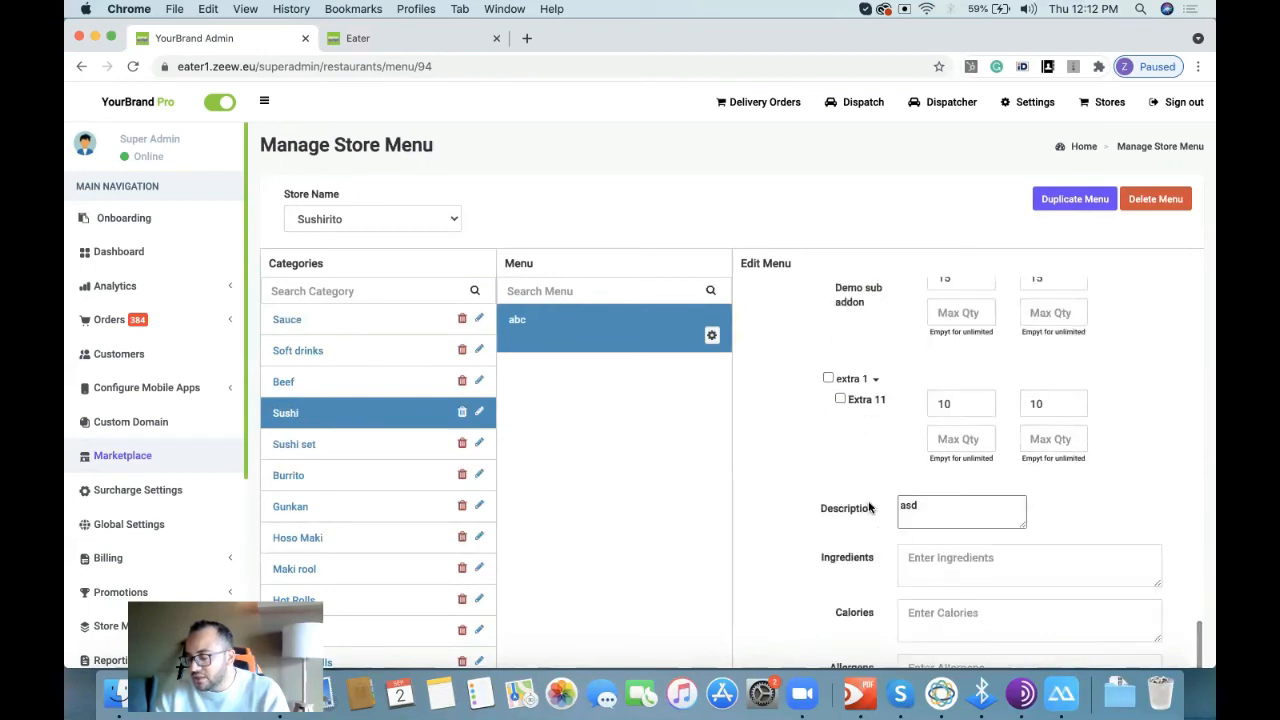
pyautogui.scroll(-3)
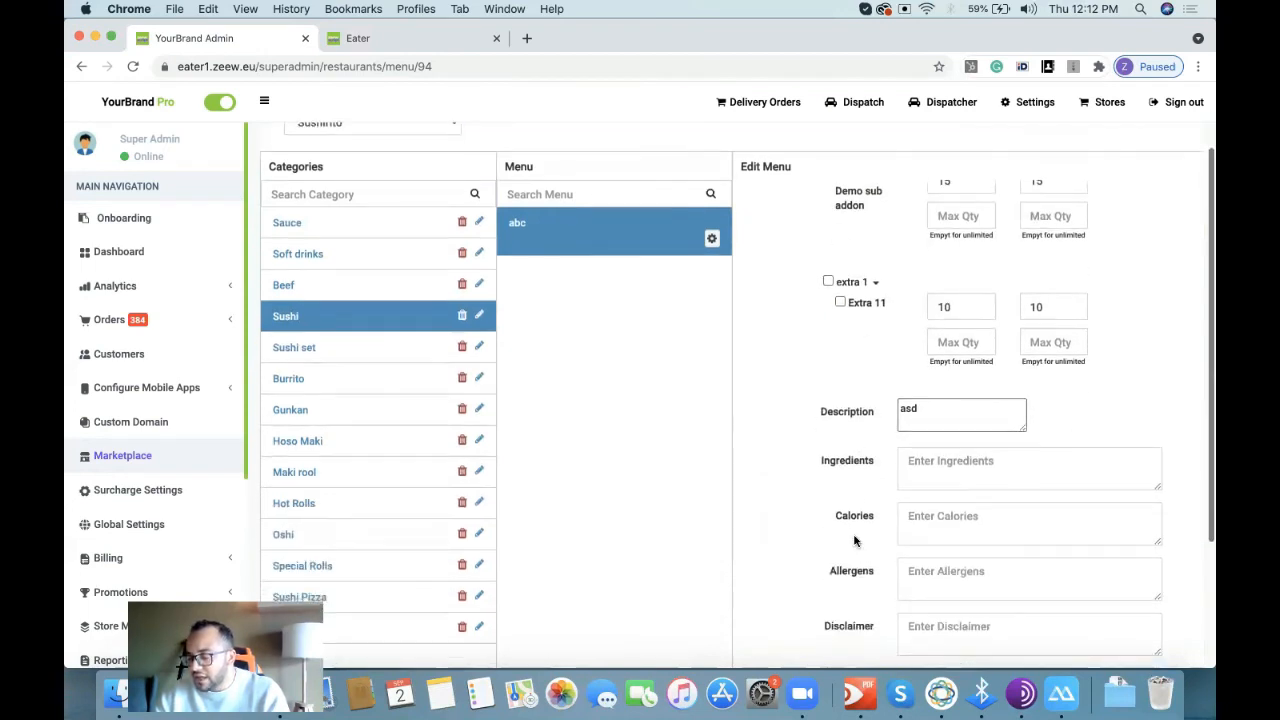
pyautogui.scroll(-3)
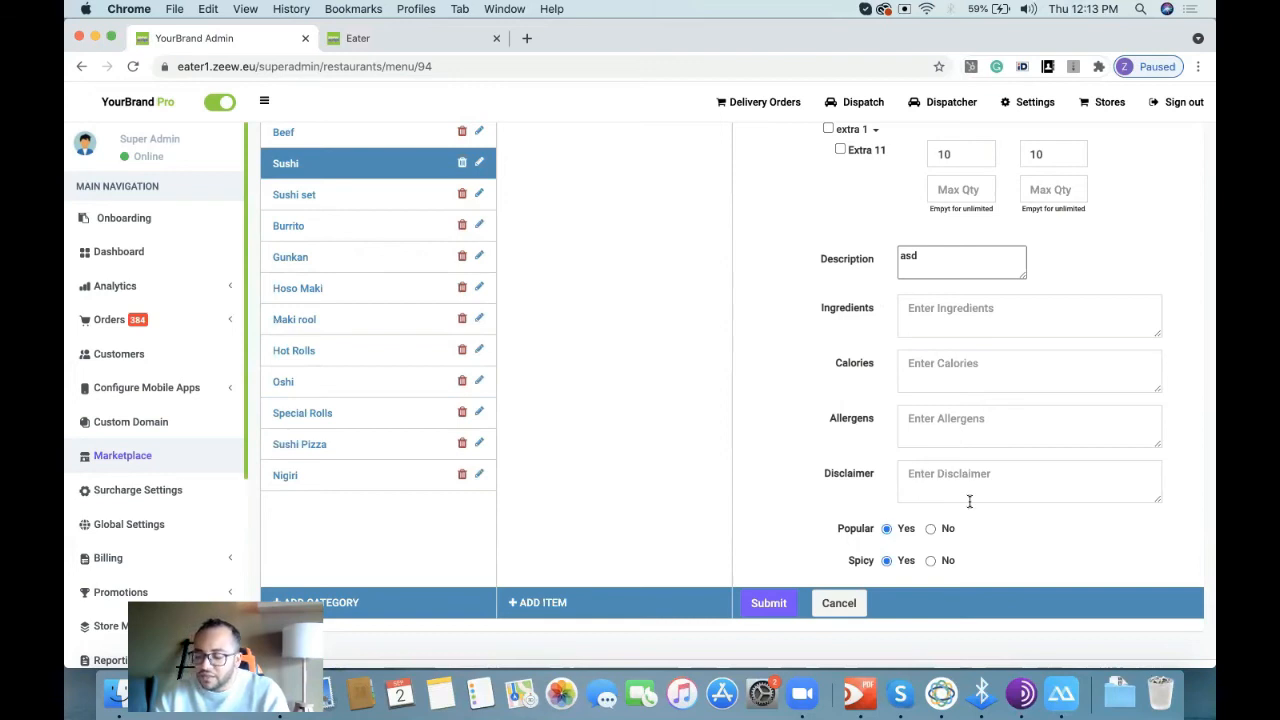
pyautogui.moveTo(857, 537)
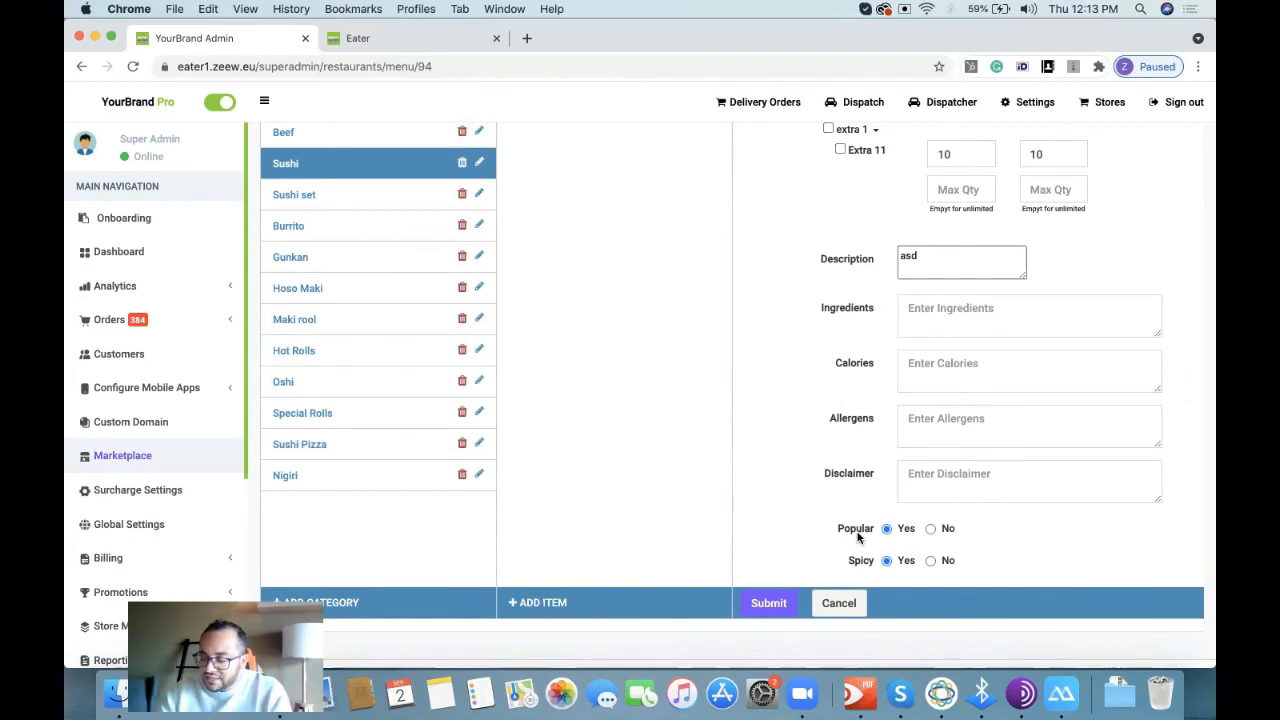
pyautogui.moveTo(765, 501)
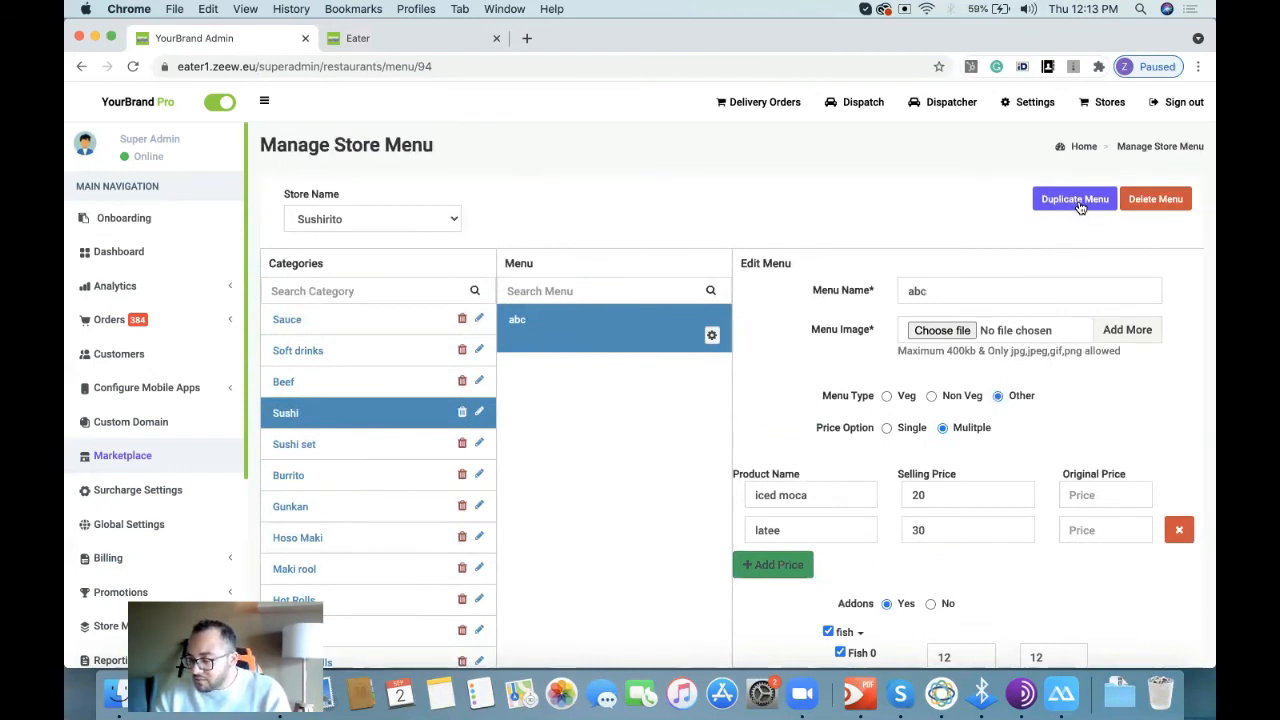
pyautogui.moveTo(444, 229)
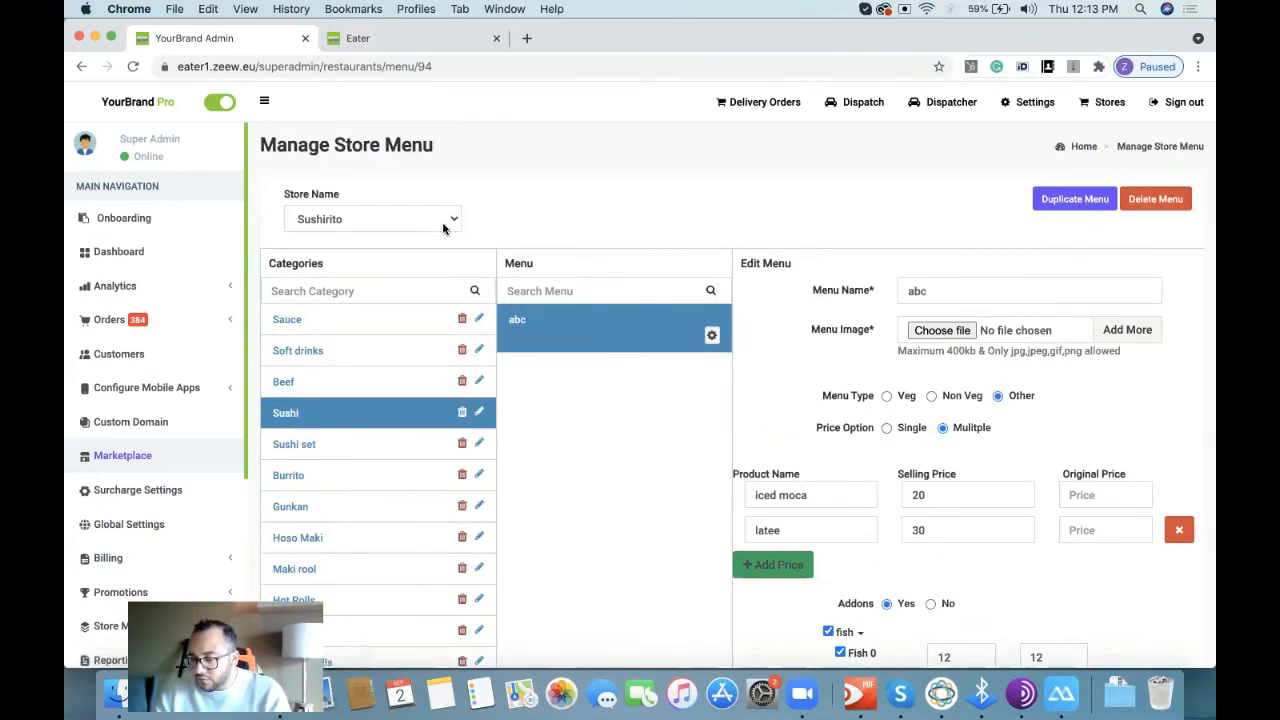
pyautogui.moveTo(230, 380)
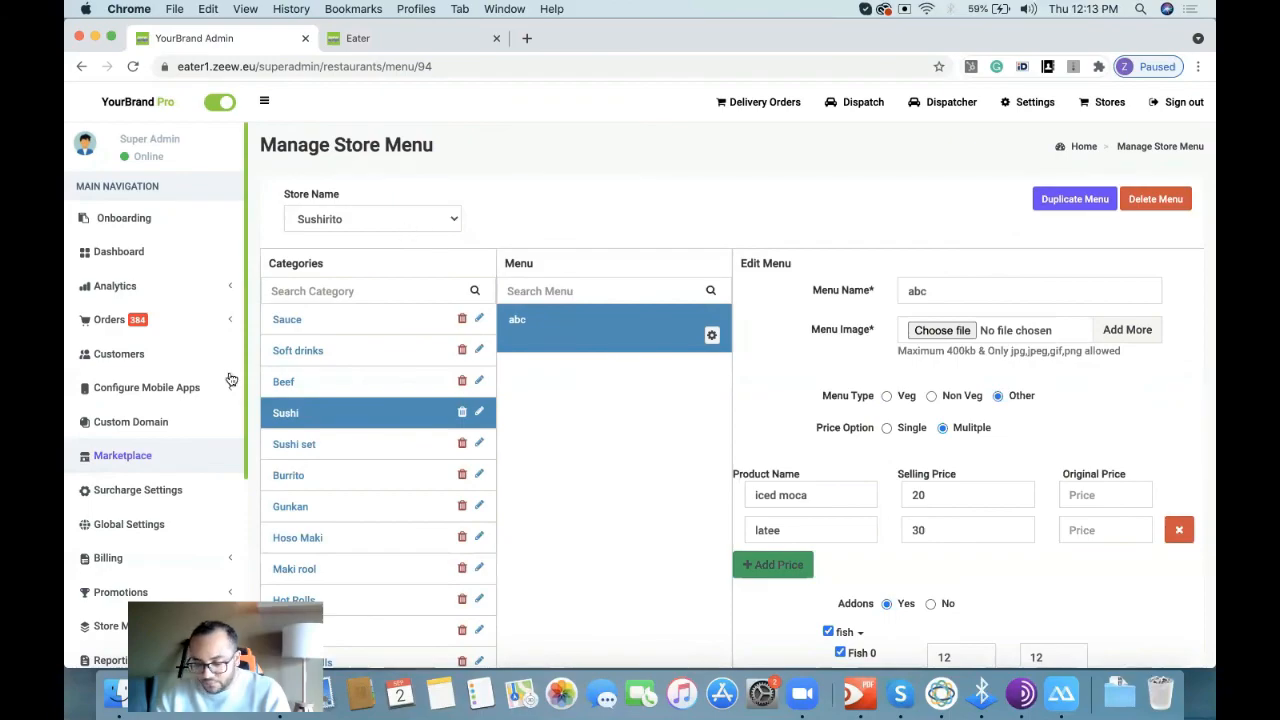